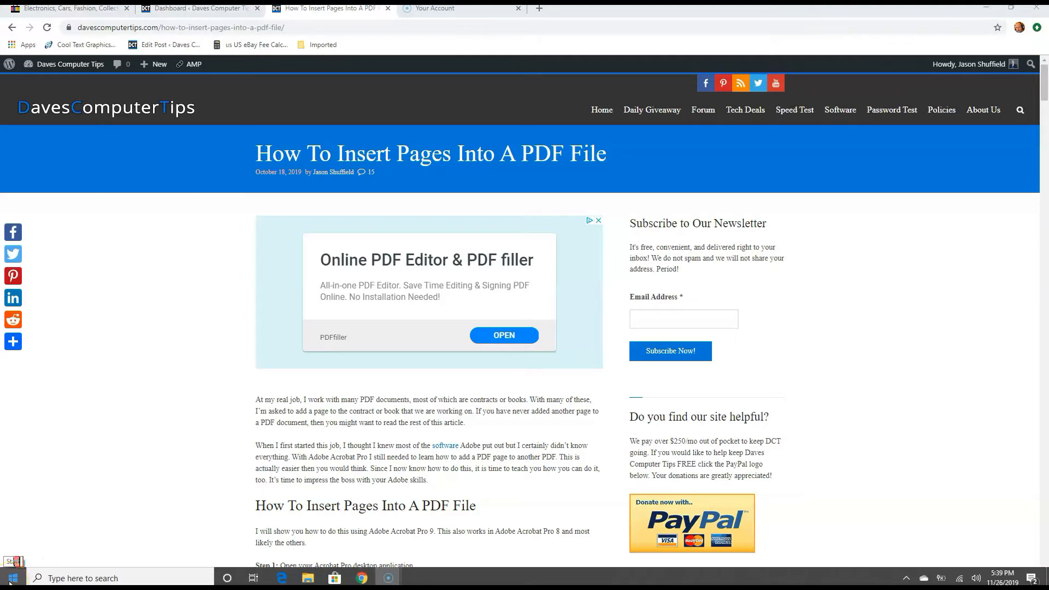
- Open the brenda press kit-3 PDF from the Desktop
click(12, 577)
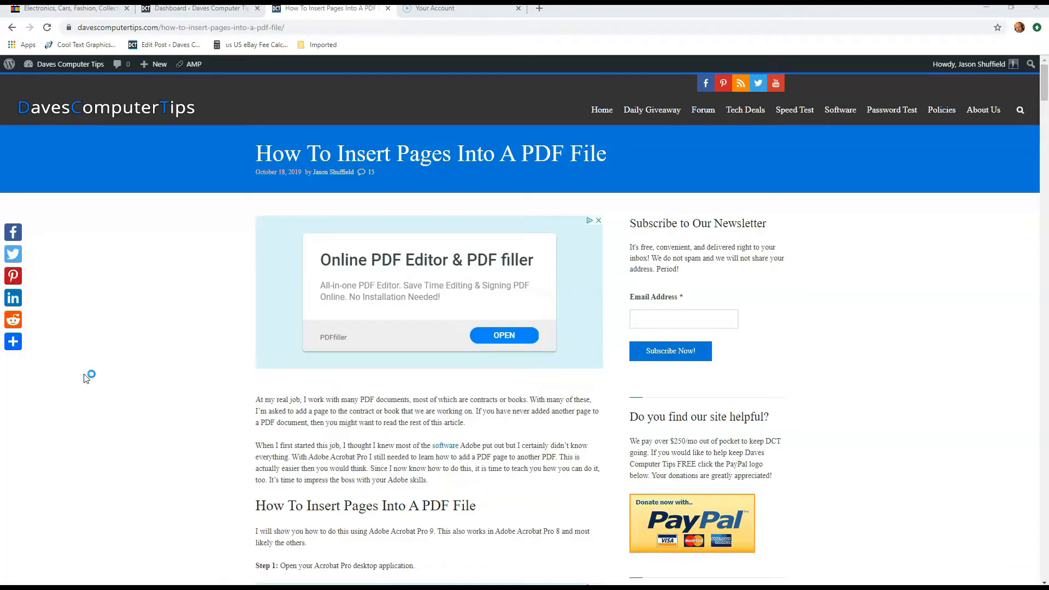
click(10, 16)
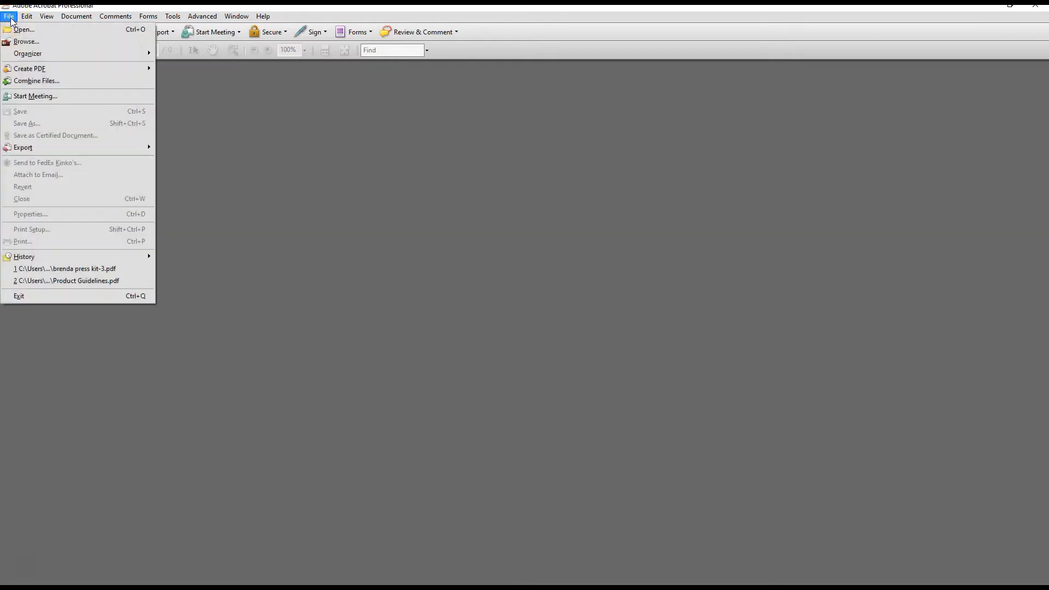
click(23, 28)
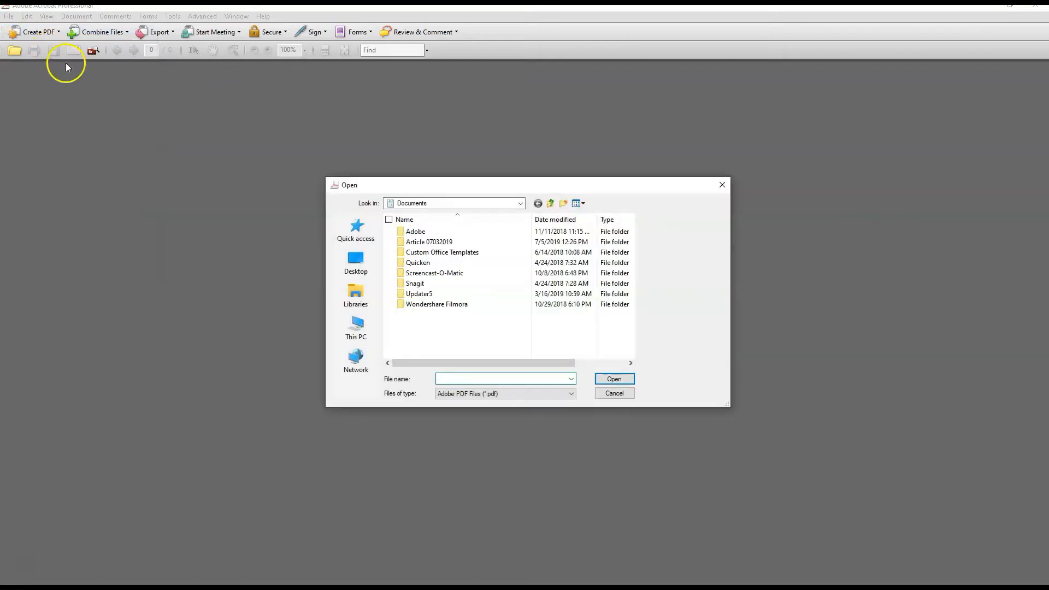
click(356, 261)
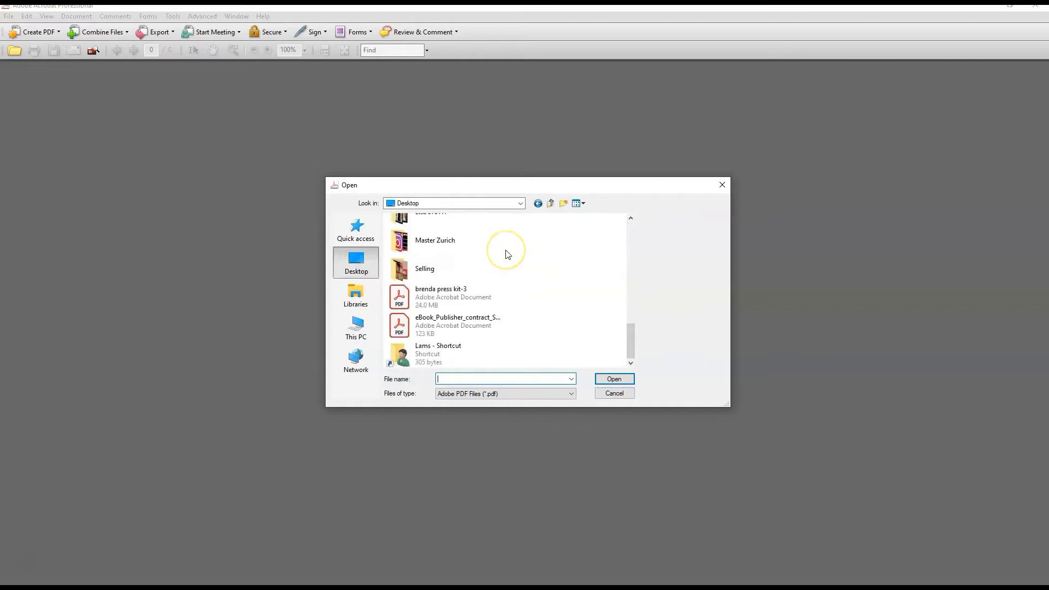
click(454, 296)
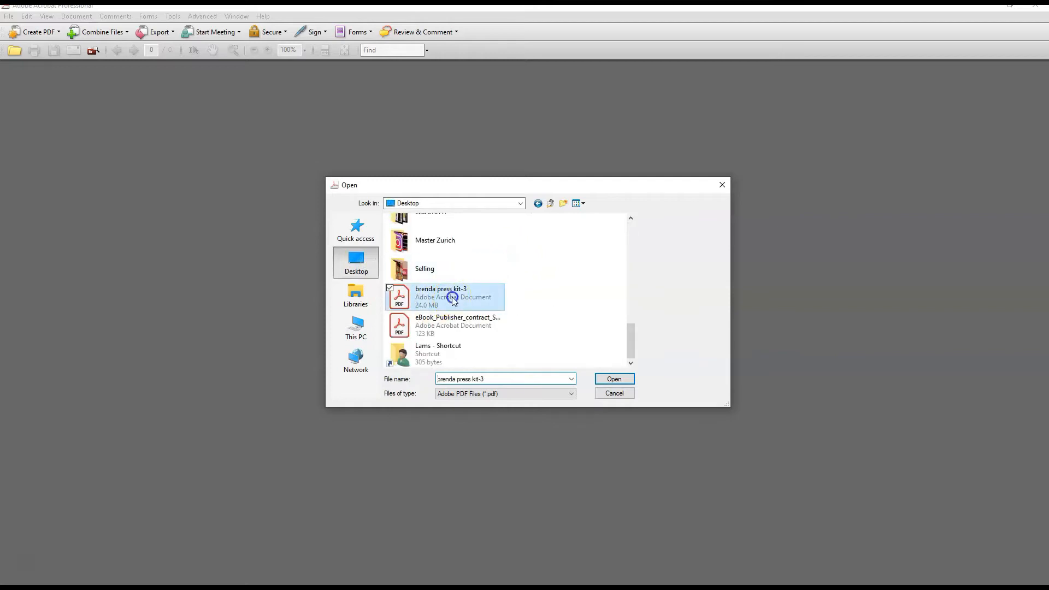
mouse_move(613, 379)
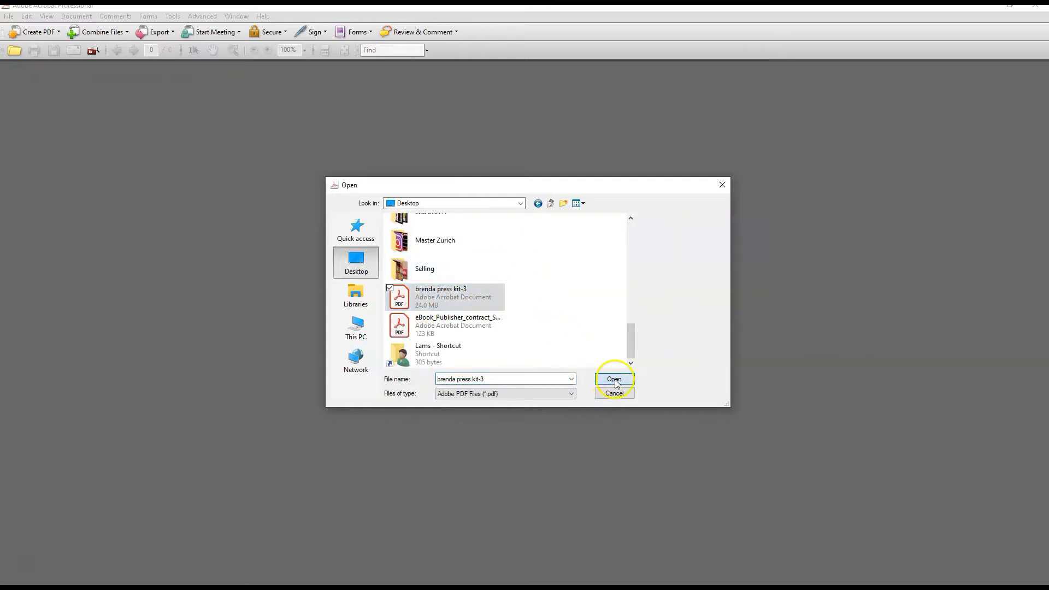
click(613, 379)
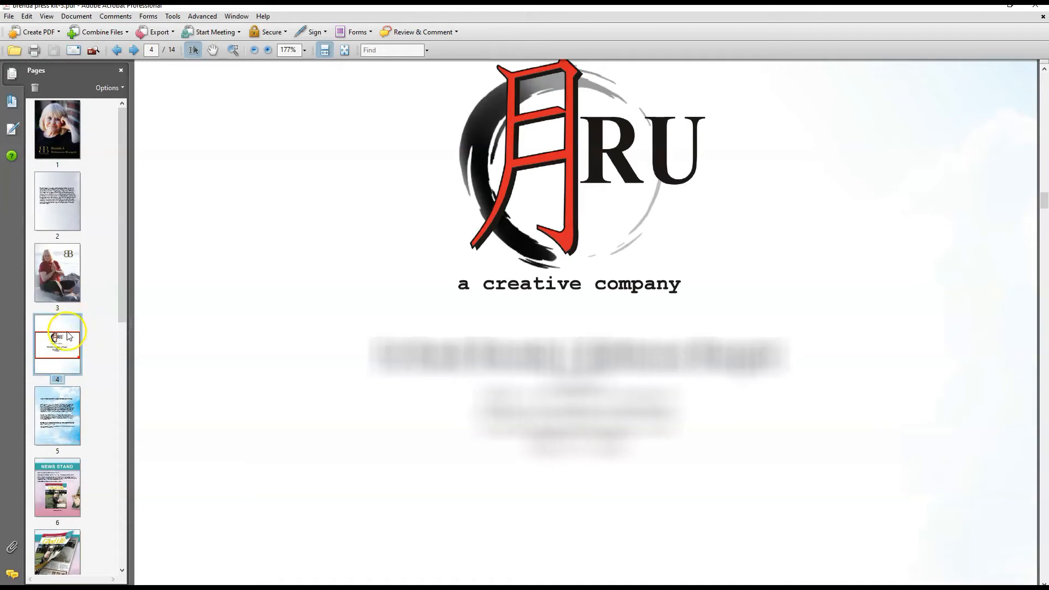
mouse_move(82, 322)
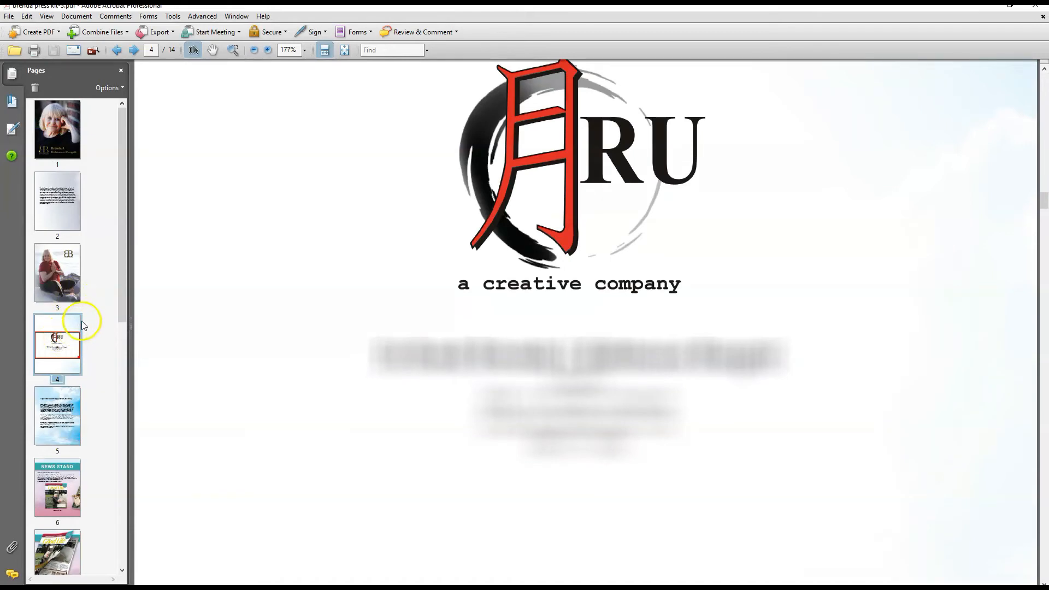
- Start Insert Pages from page 4's thumbnail actions to choose a file to insert
right_click(57, 344)
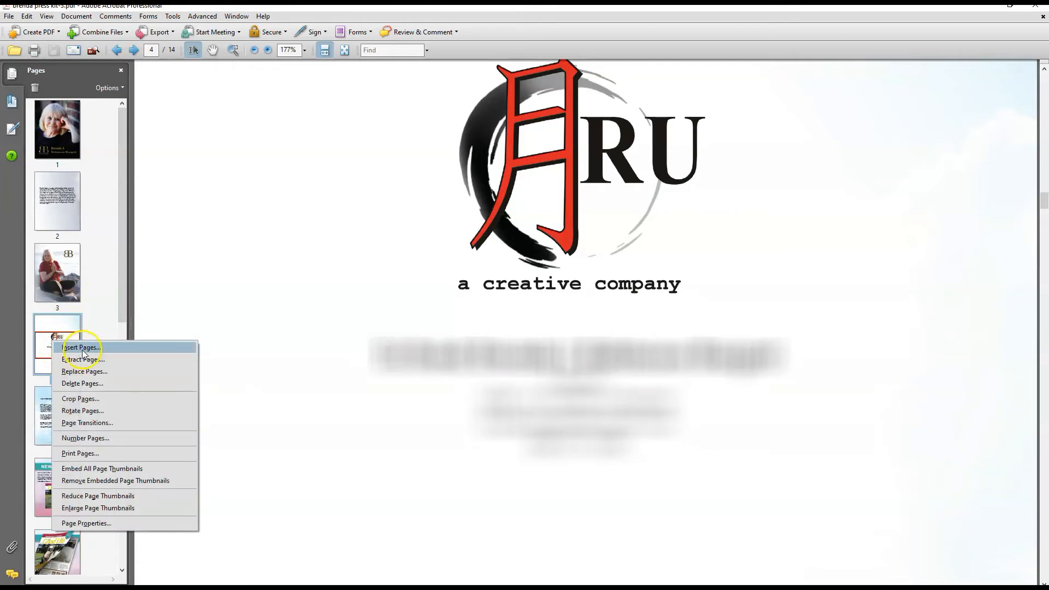
mouse_move(98, 107)
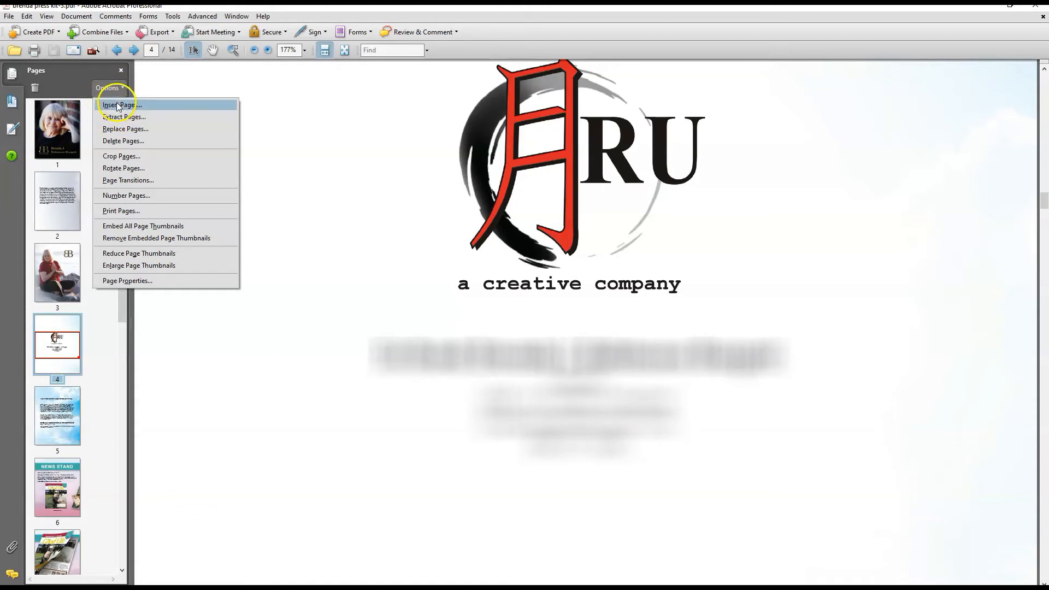
click(121, 105)
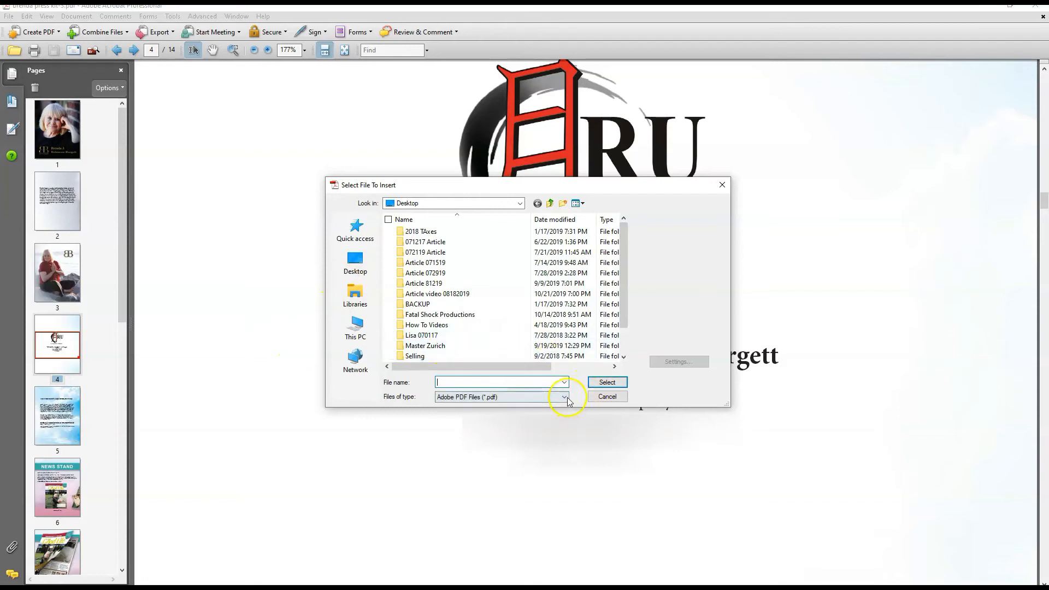
- Choose eBook_Publisher_contract_Sample as the PDF file to insert into the press kit
click(565, 396)
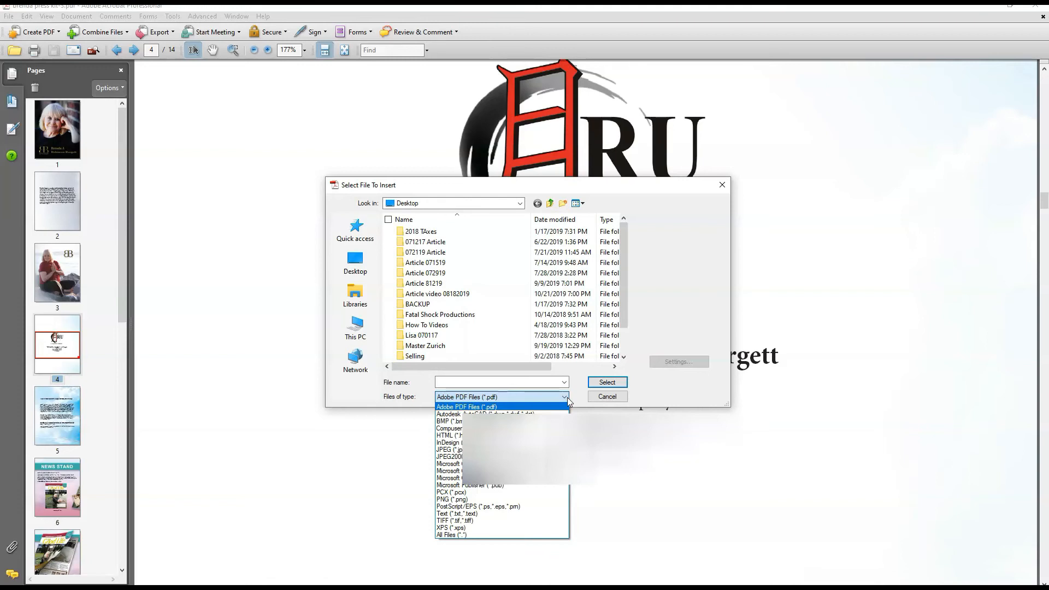
click(565, 397)
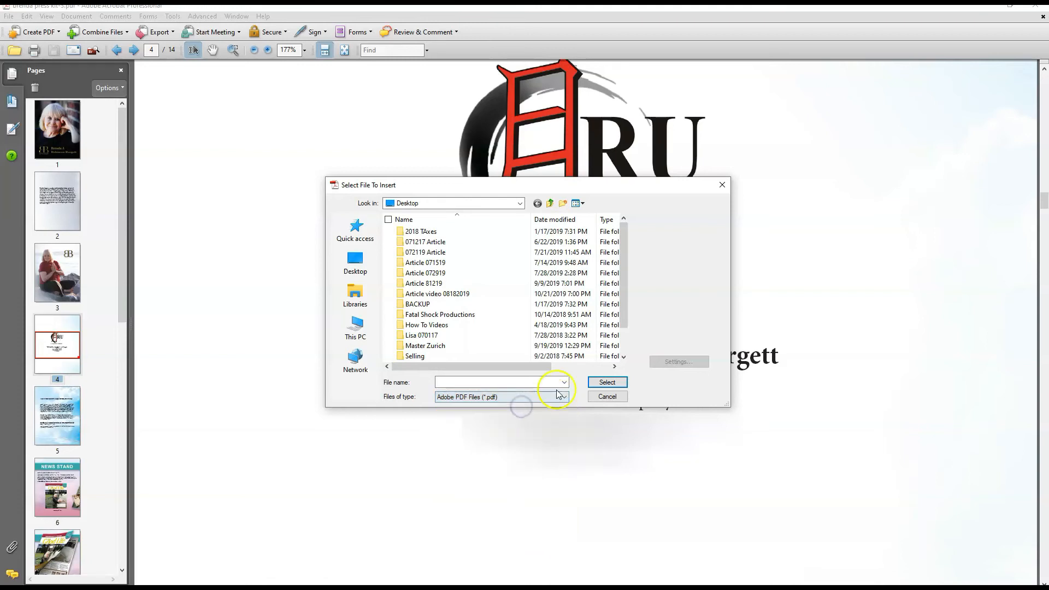
mouse_move(355, 260)
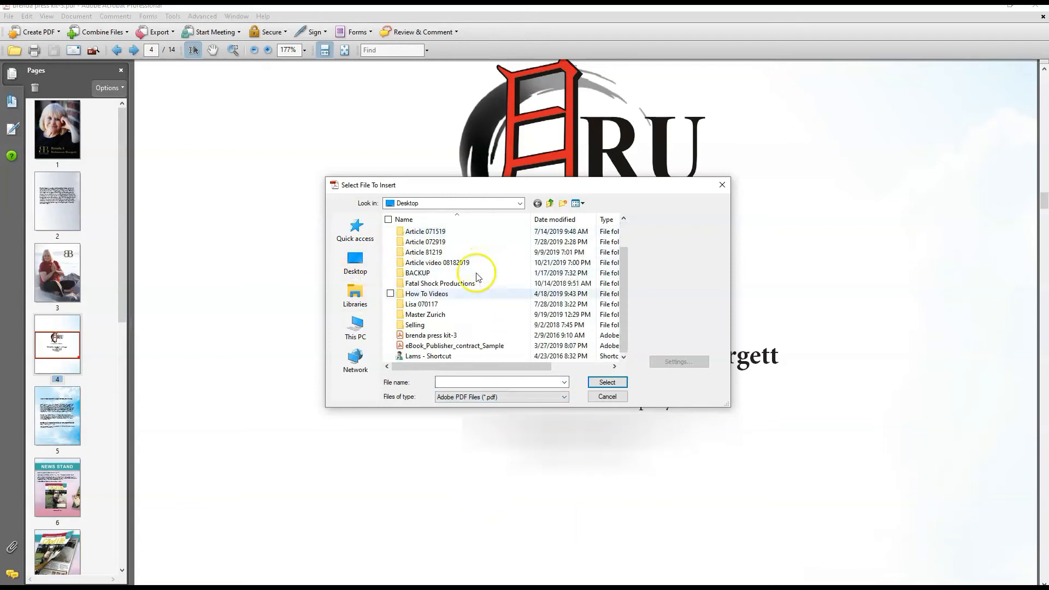
click(454, 345)
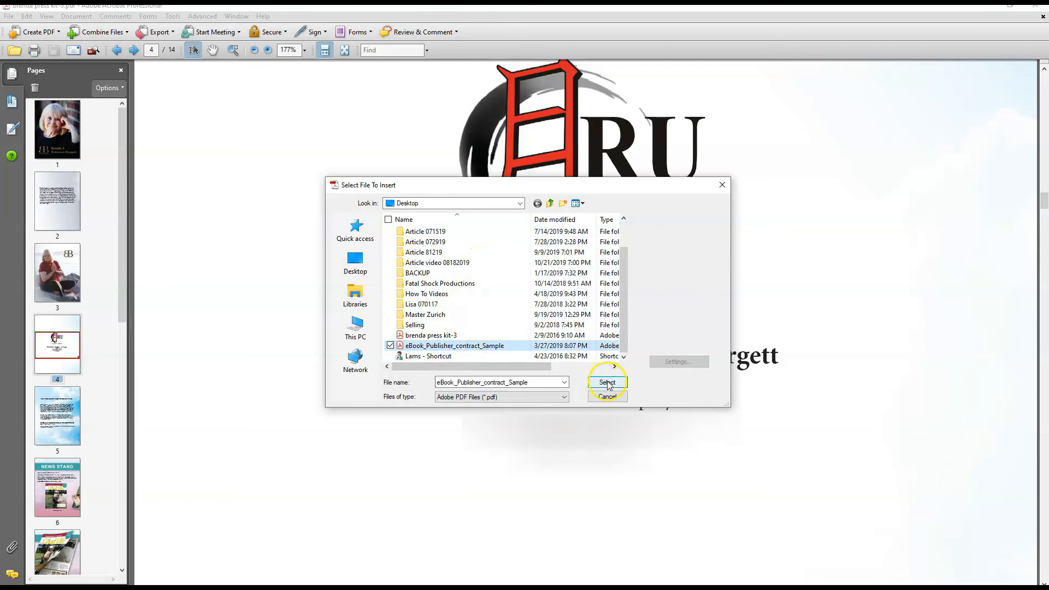
click(606, 382)
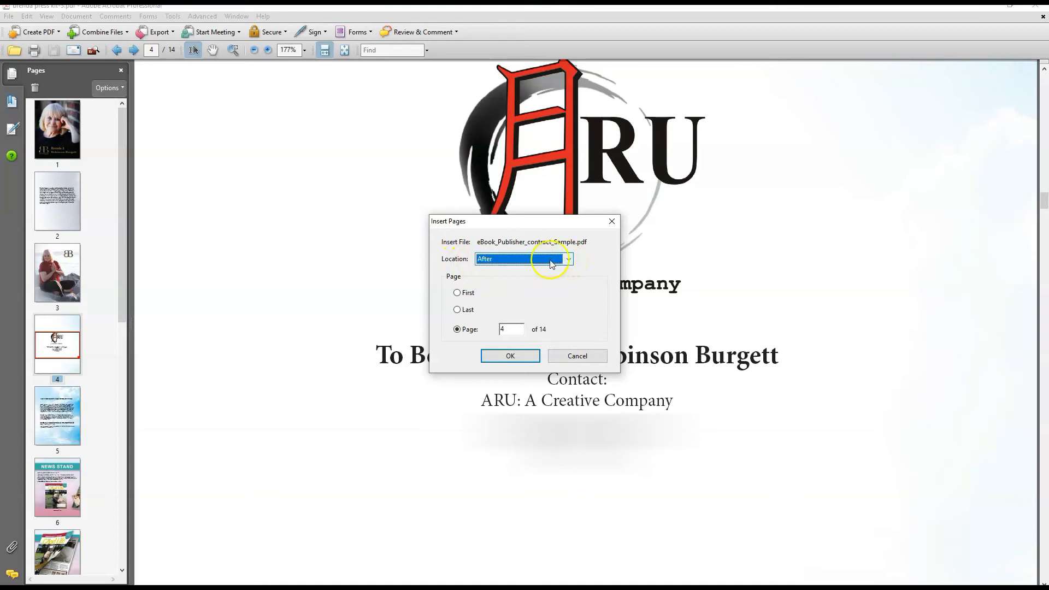
mouse_move(508, 329)
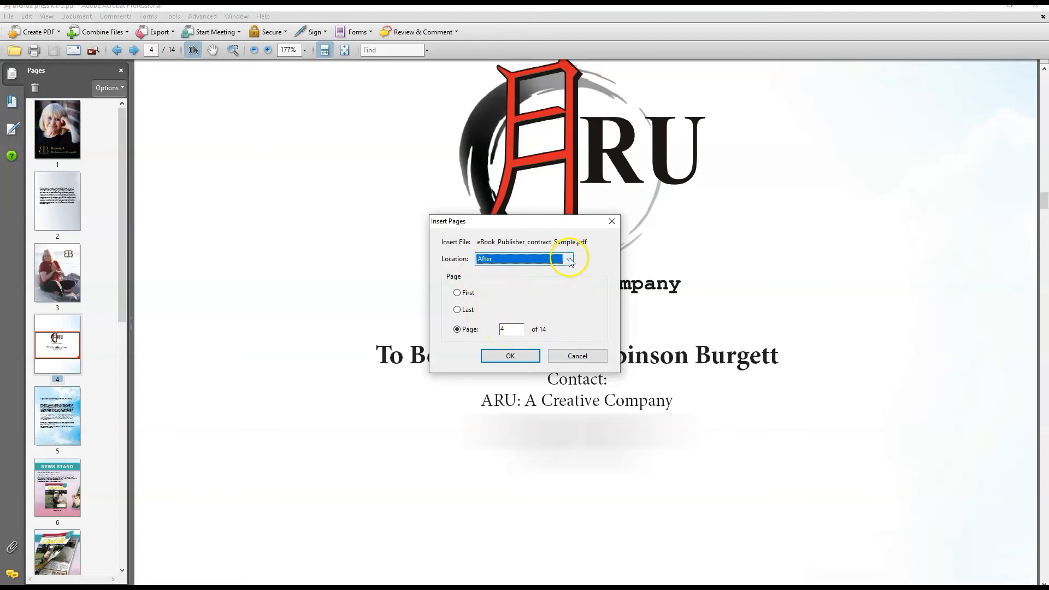
- Insert the contract pages after page 4, bringing the press kit to 15 pages
click(567, 259)
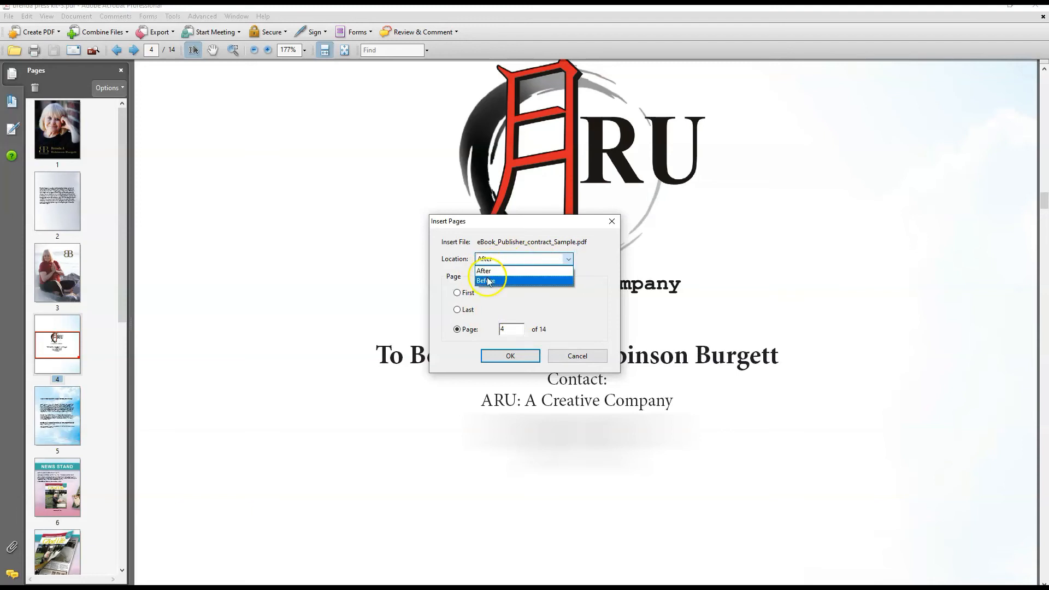
click(483, 270)
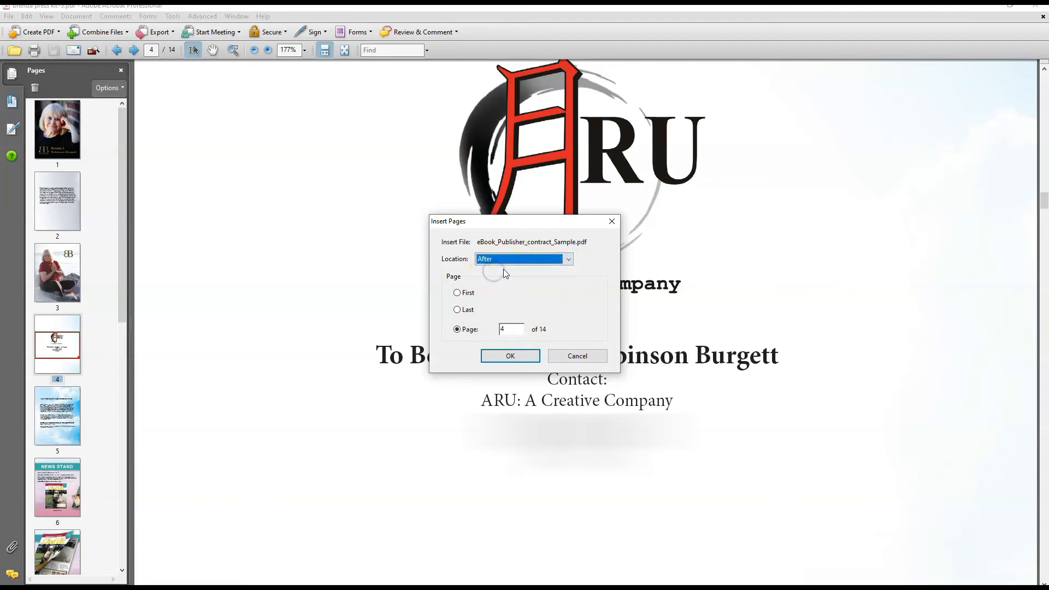
mouse_move(587, 288)
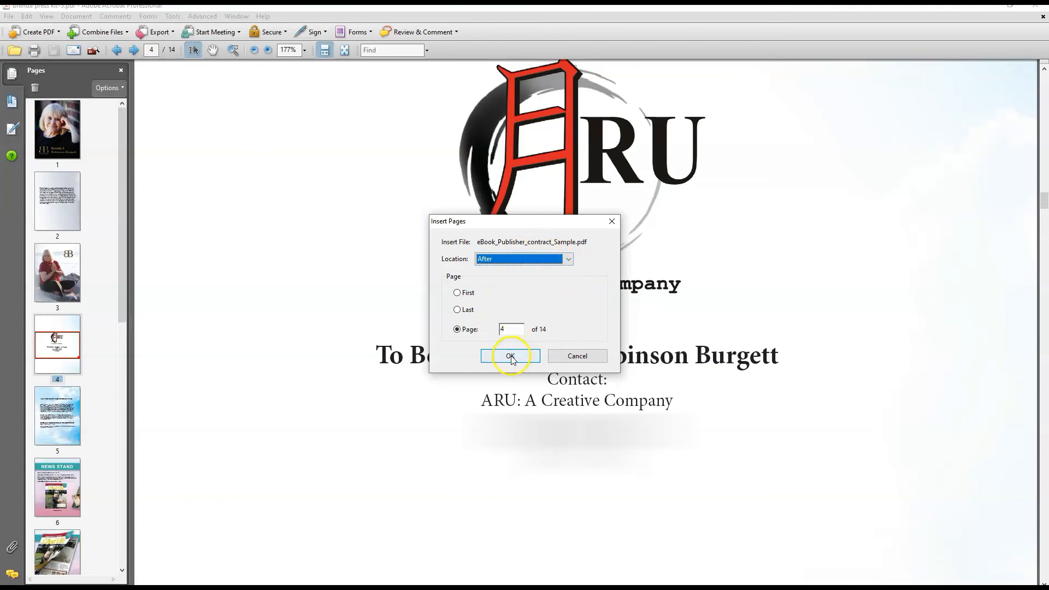
click(510, 356)
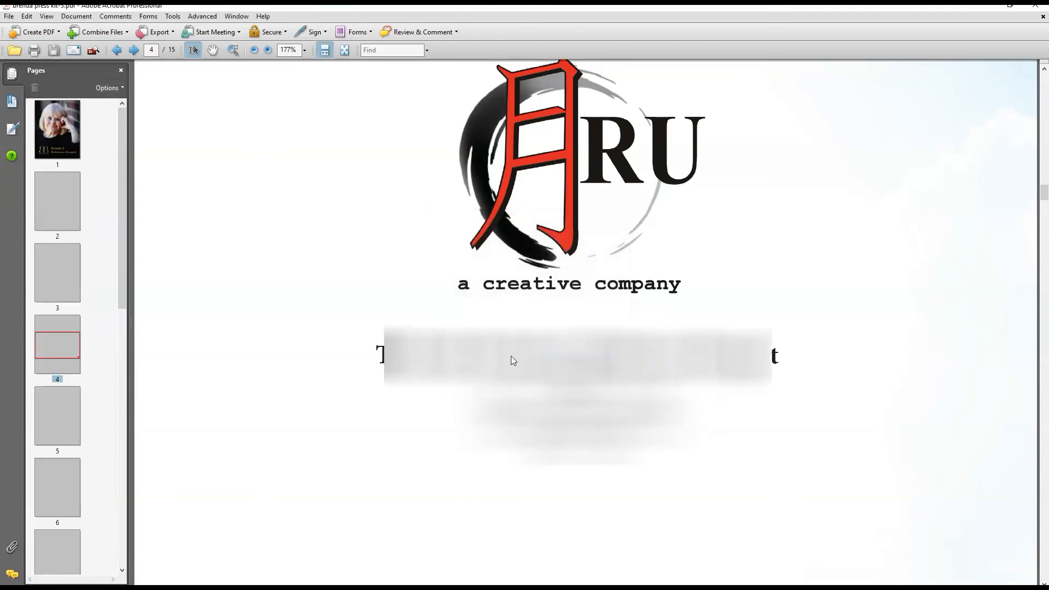